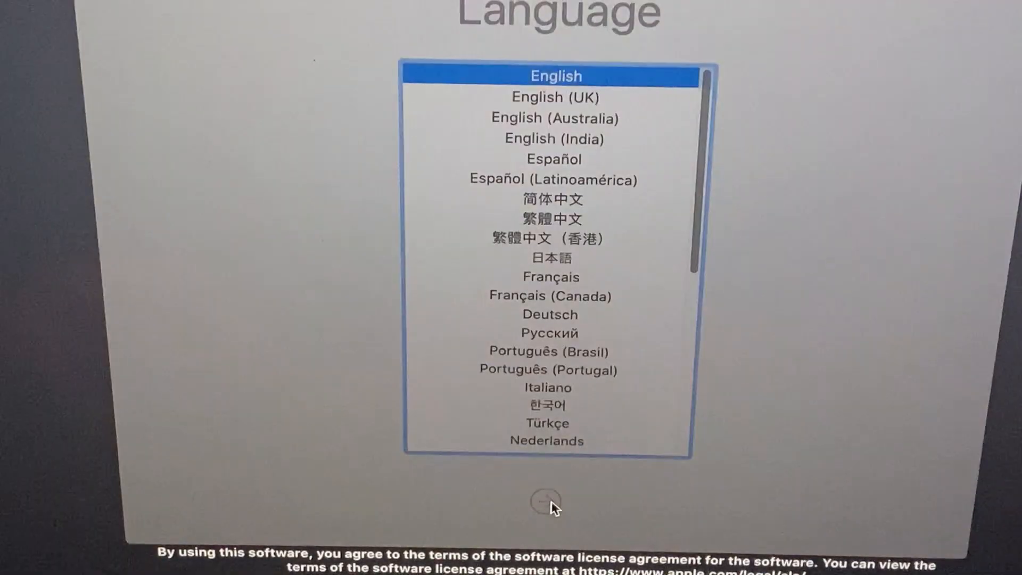
Choose English, United States and the U.S. keyboard layout, reaching the Wi-Fi step
left_click(546, 506)
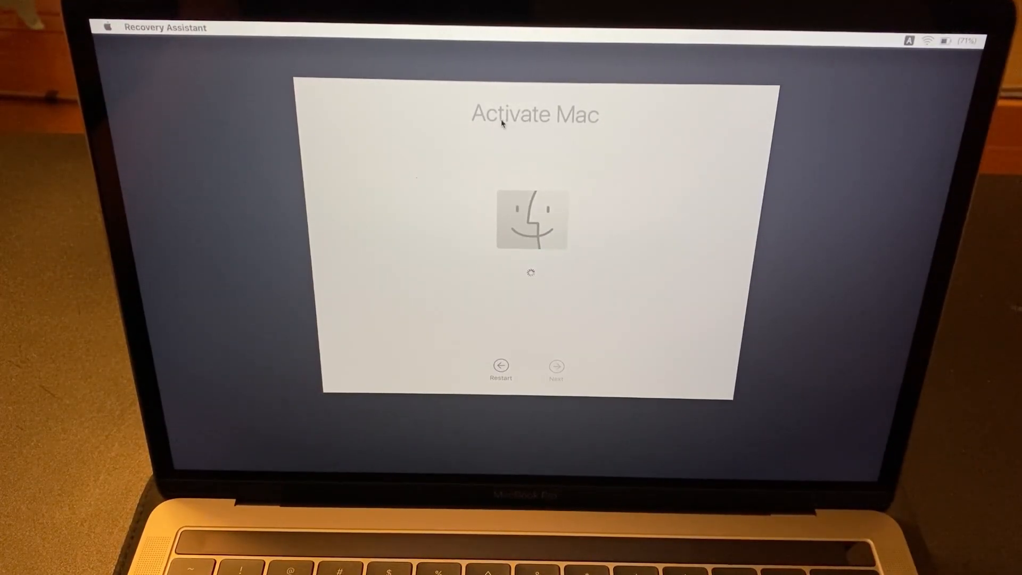
mouse_move(577, 255)
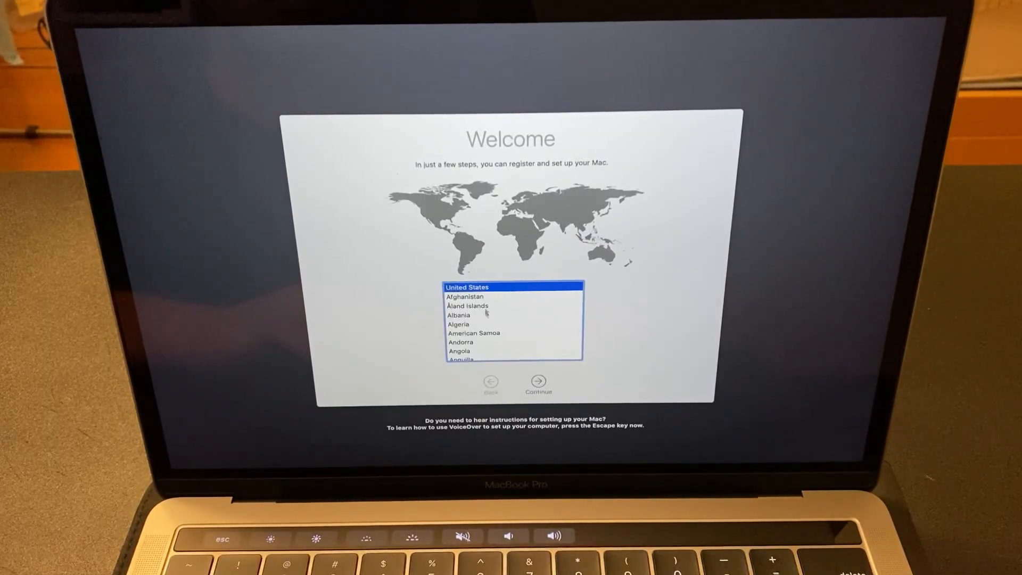
left_click(538, 384)
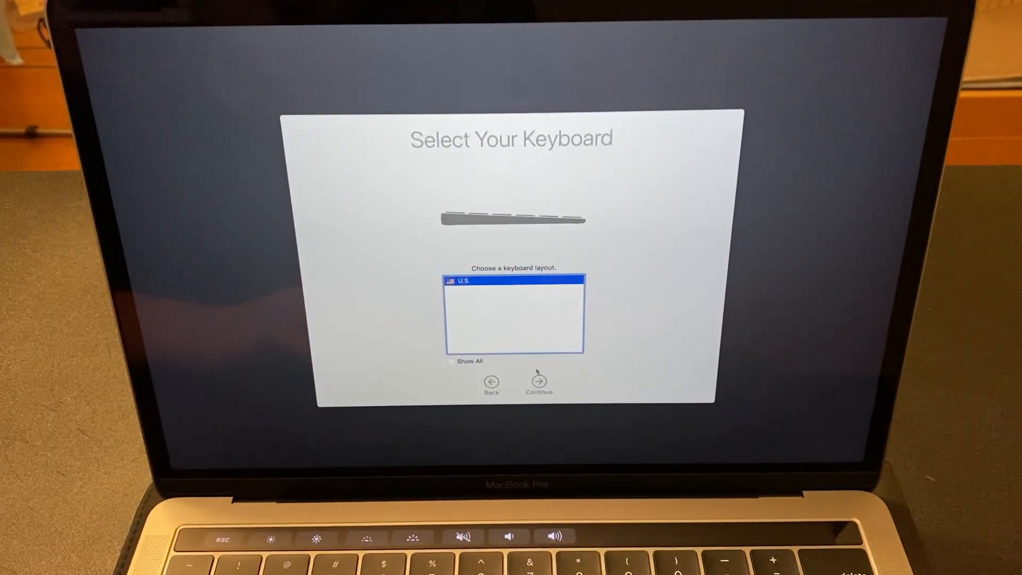
left_click(538, 383)
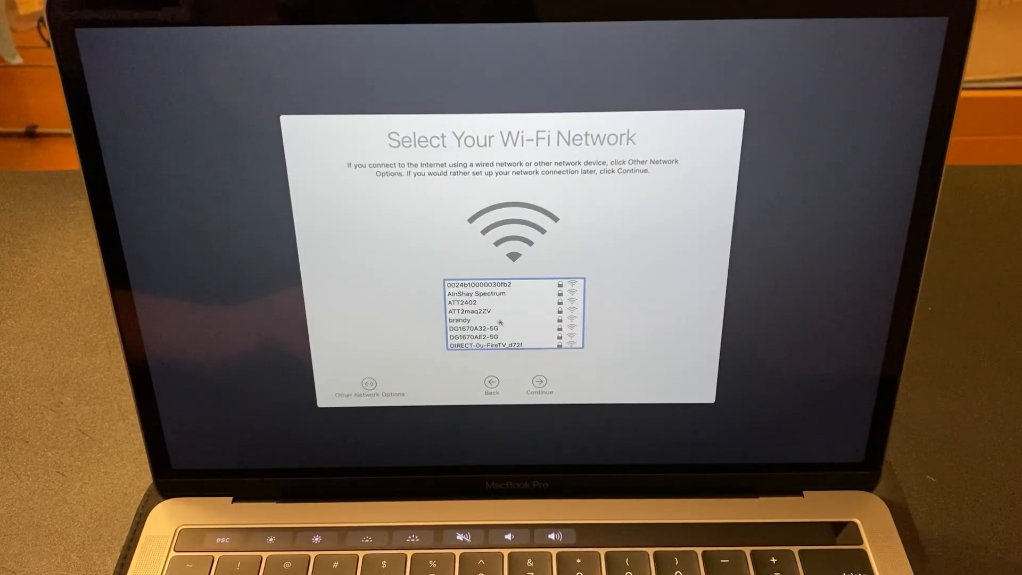
Join the chosen Wi-Fi network with its password and continue to information transfer
scroll("down", 3)
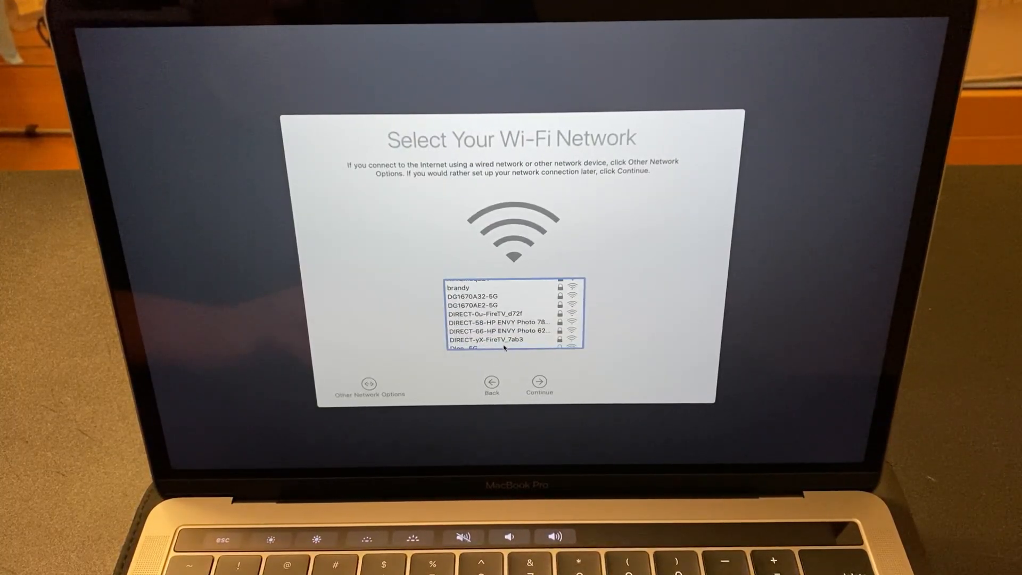
scroll("down", 3)
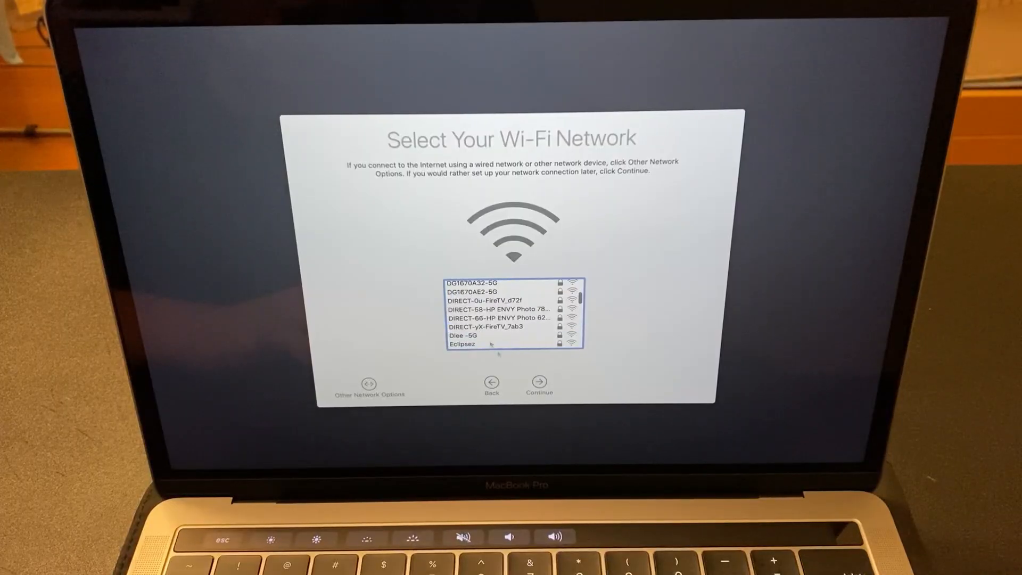
left_click(462, 344)
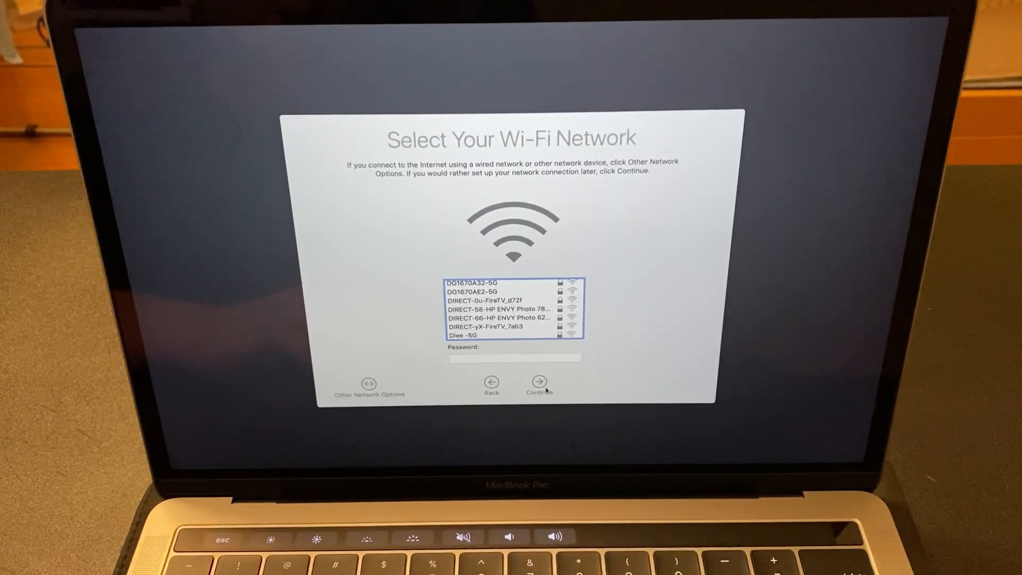
left_click(515, 358)
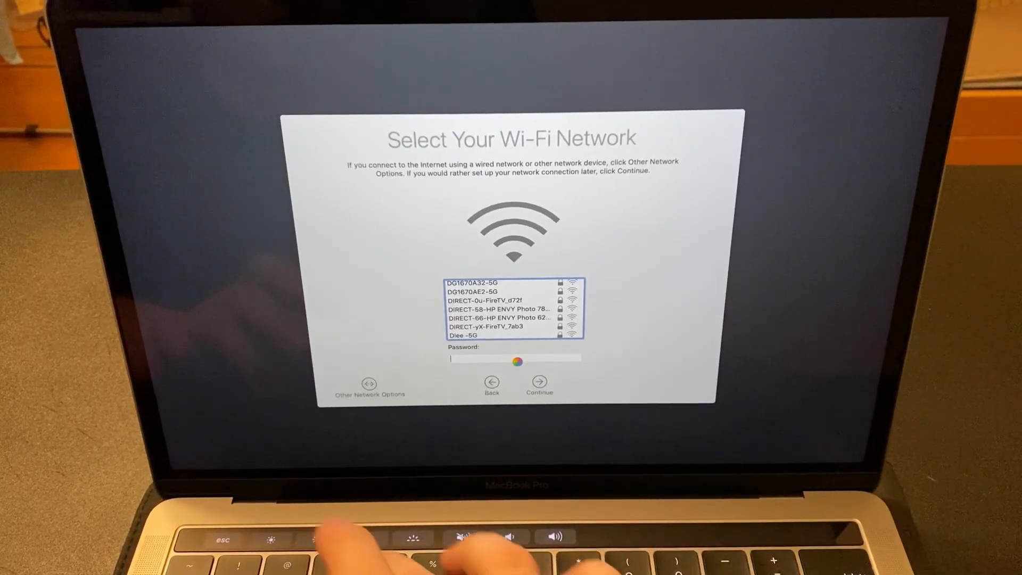
type("••")
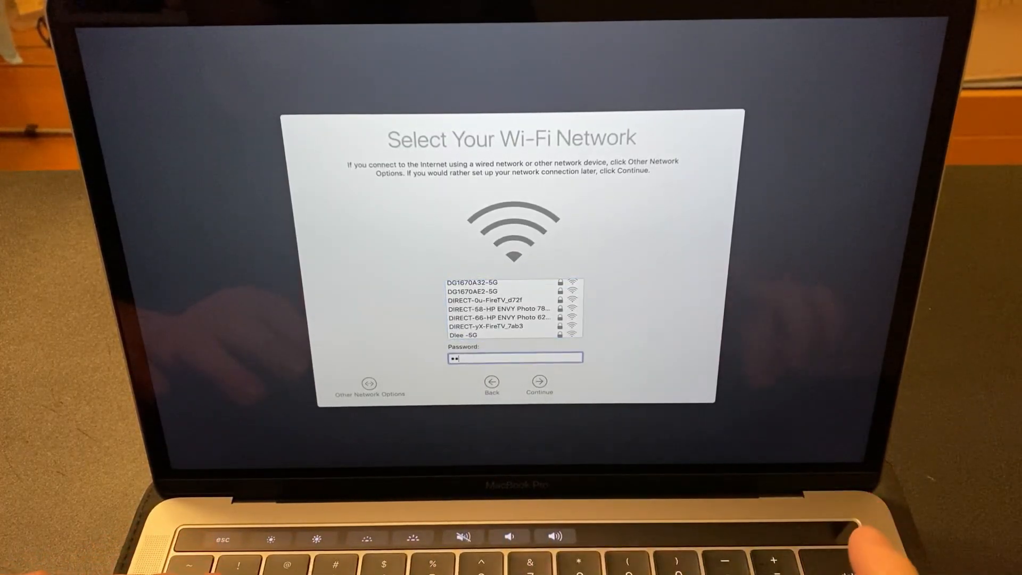
type("password")
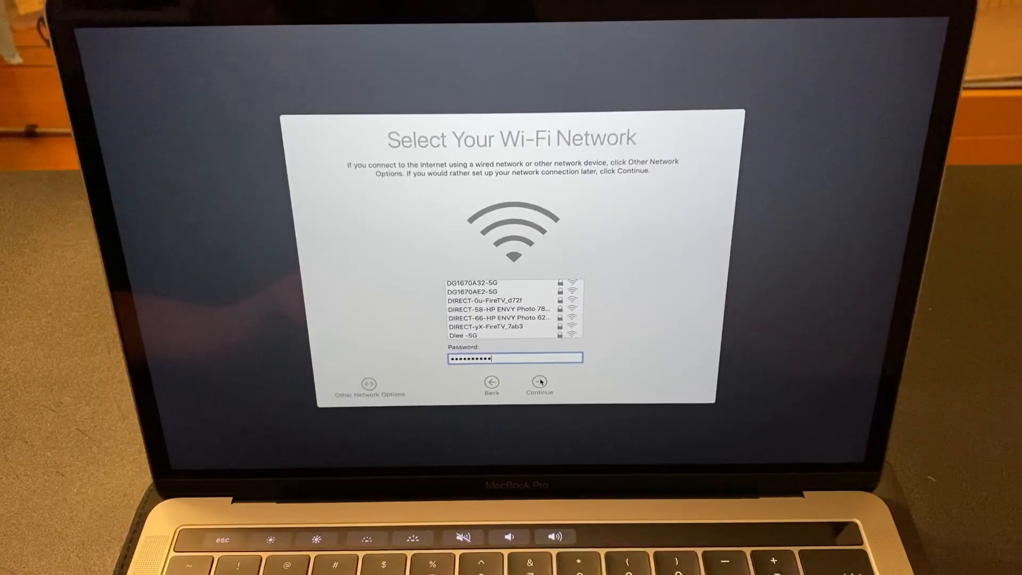
left_click(539, 383)
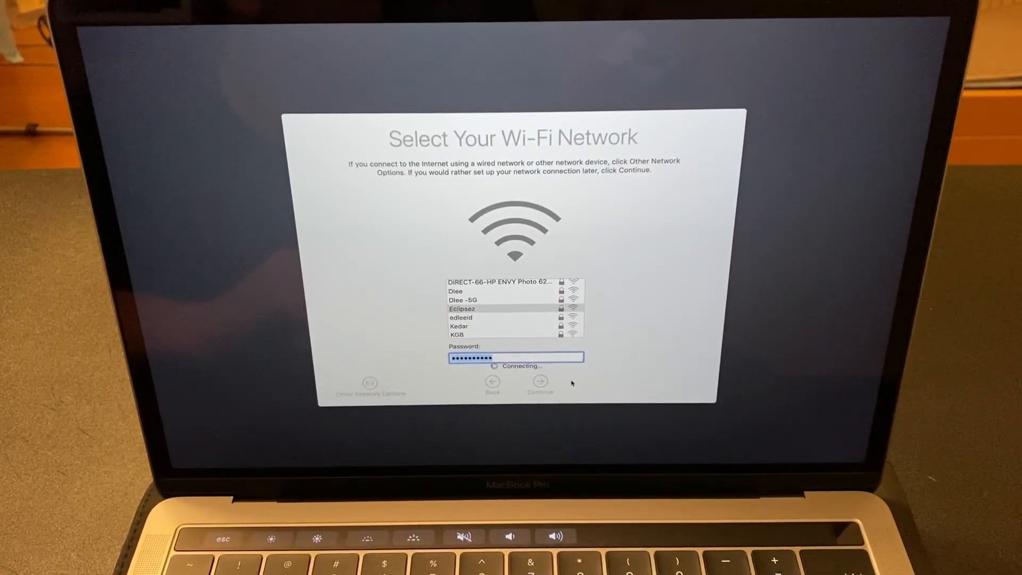
left_click(539, 383)
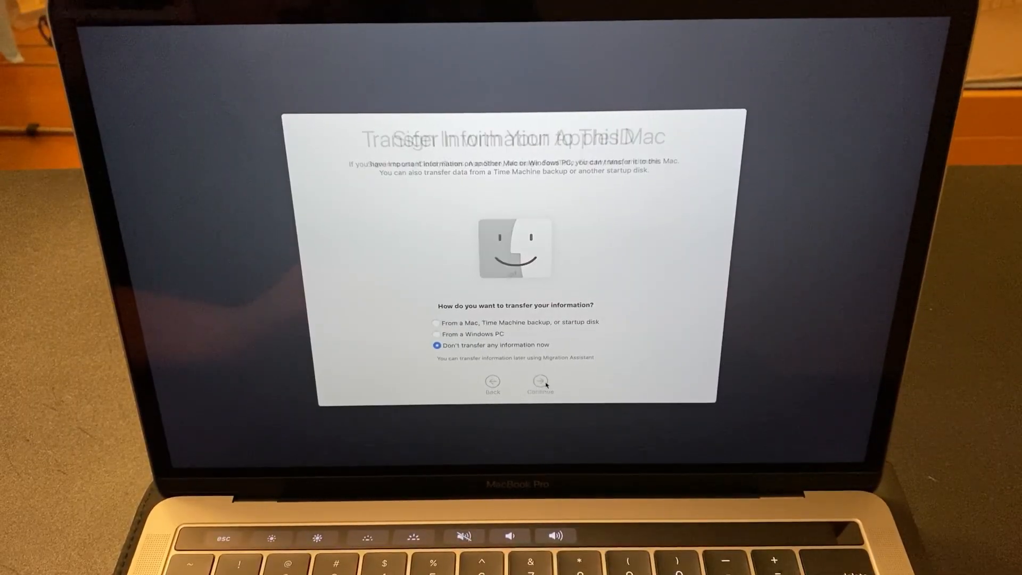
Continue without transferring information and skip Apple ID sign-in for later
left_click(538, 380)
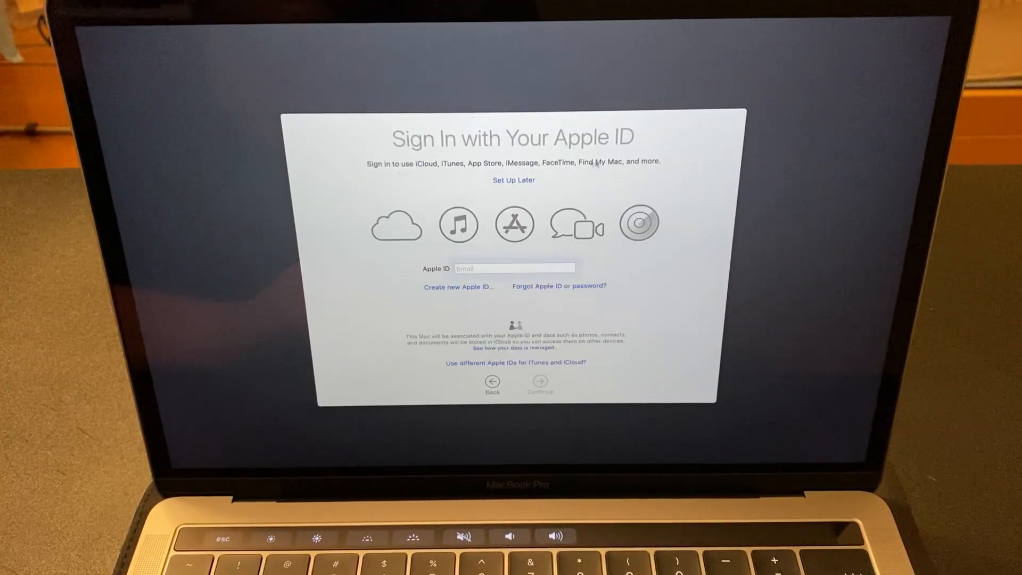
left_click(514, 268)
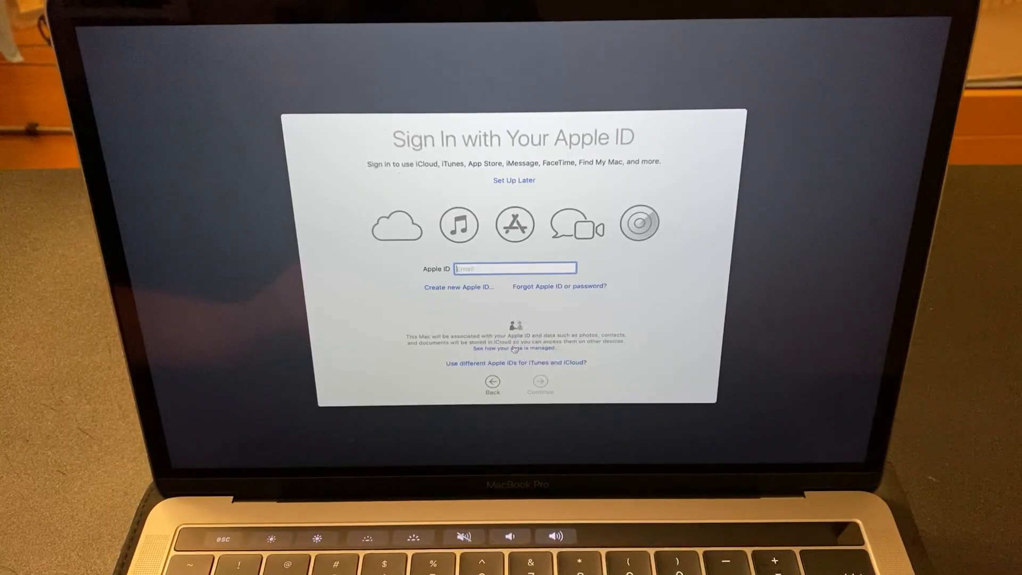
left_click(514, 181)
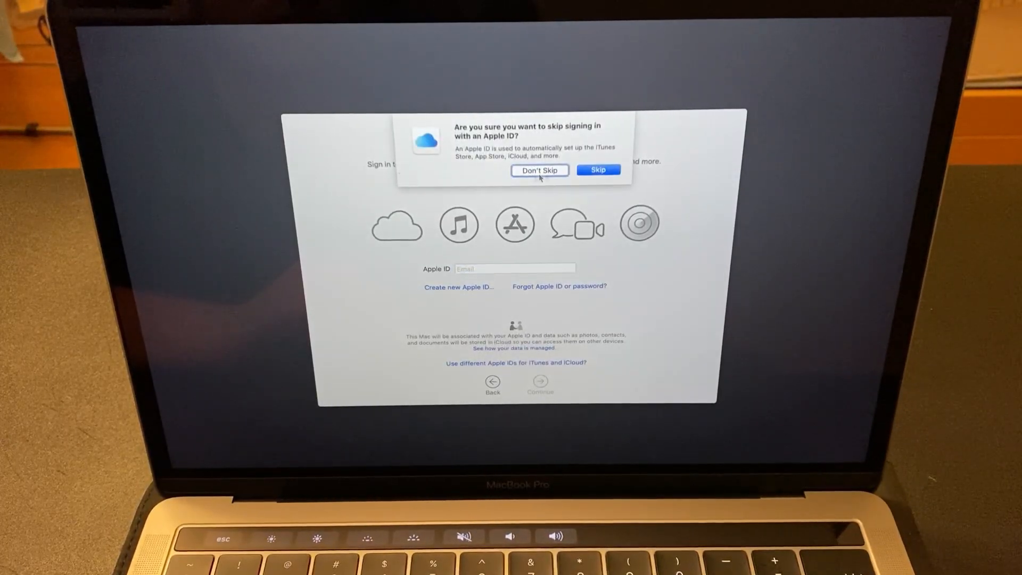
left_click(539, 170)
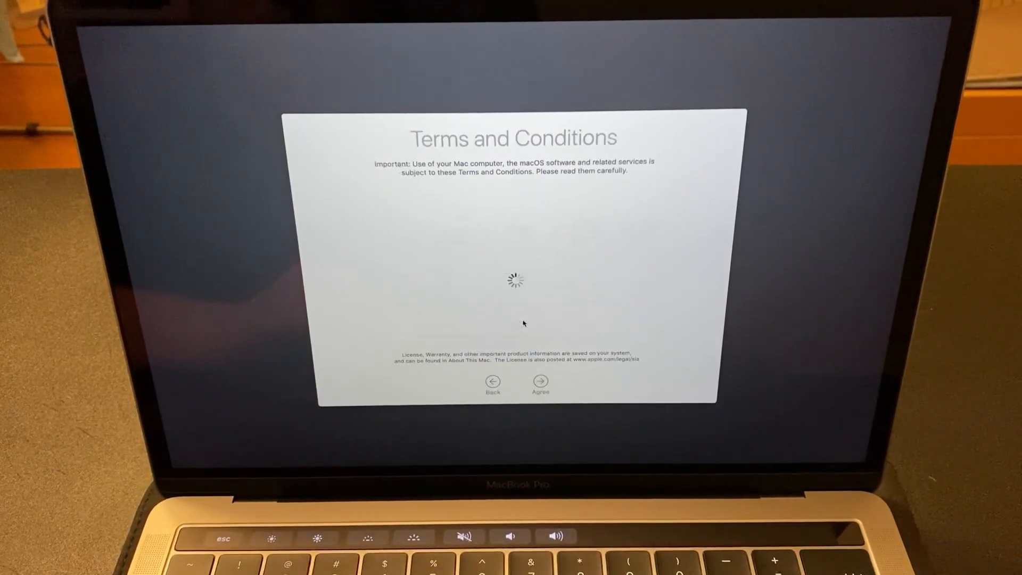
Agree to the Terms and Conditions, reaching the computer-account form
left_click(540, 381)
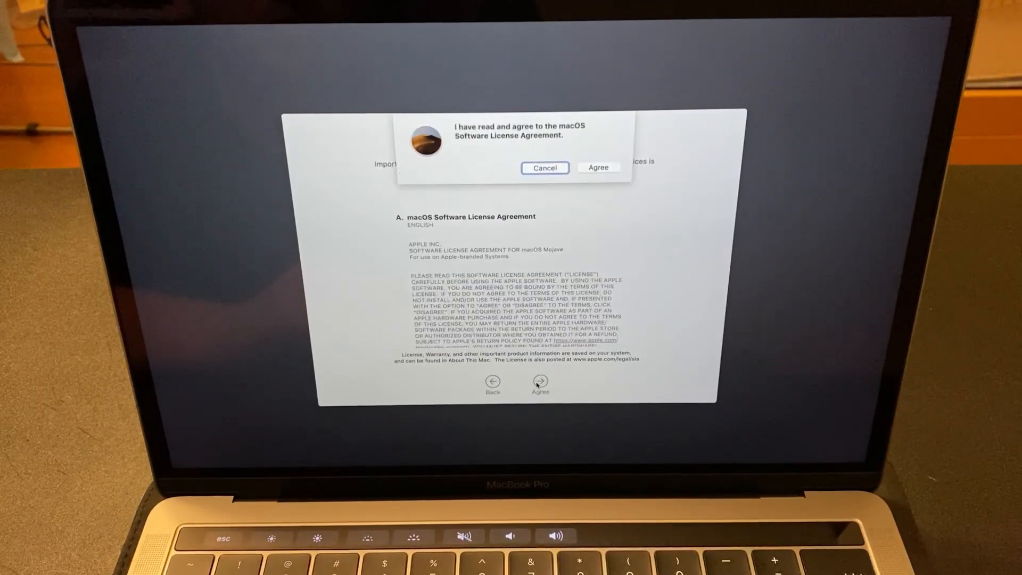
left_click(598, 167)
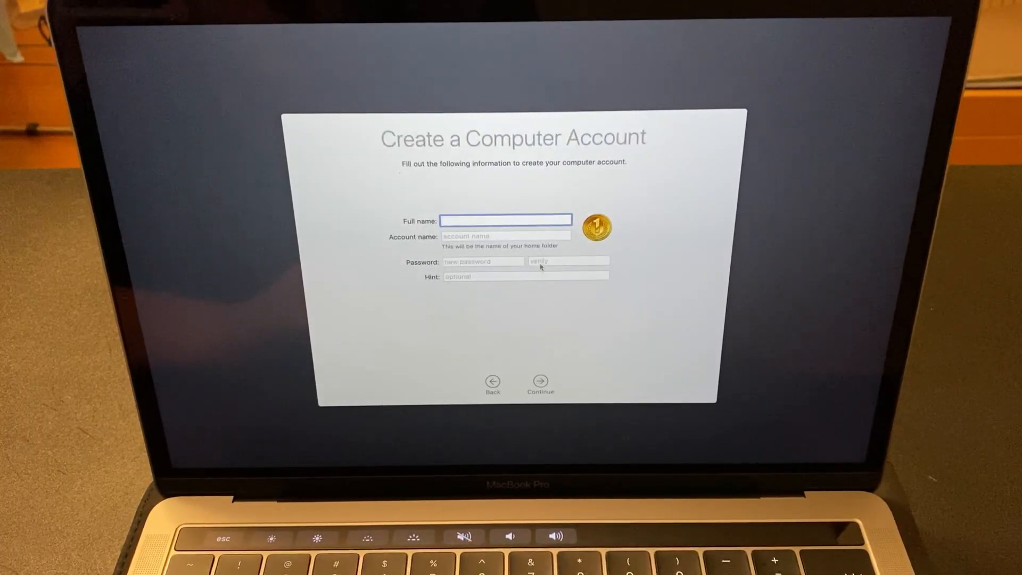
Create the local account with full name 1, account name a1 and a password
left_click(540, 381)
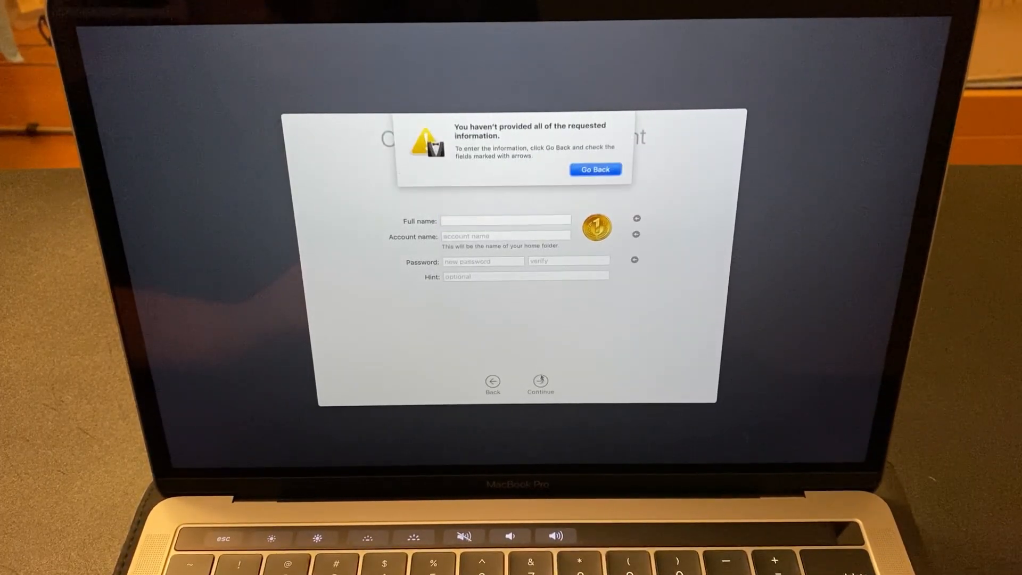
left_click(595, 170)
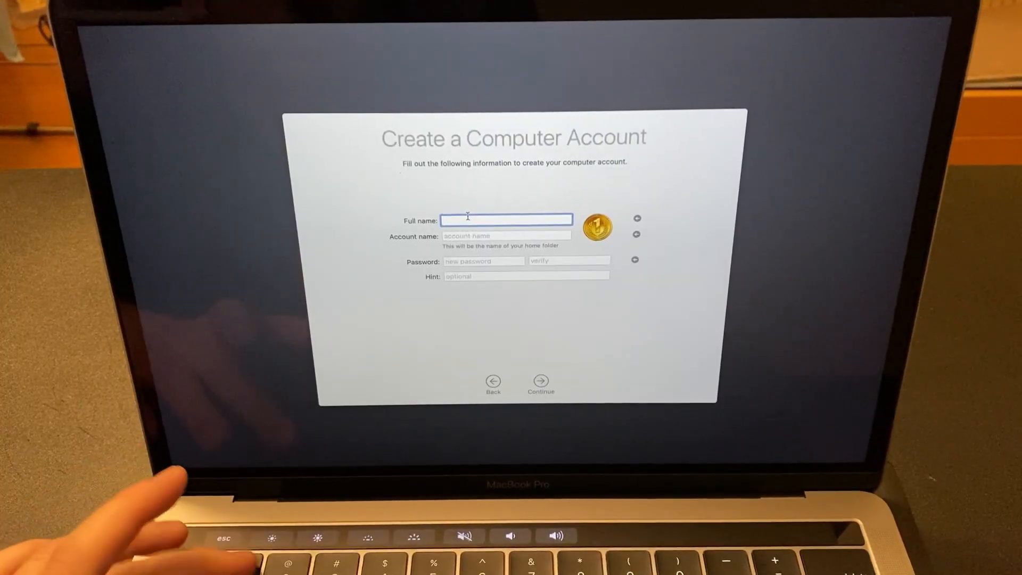
type("1")
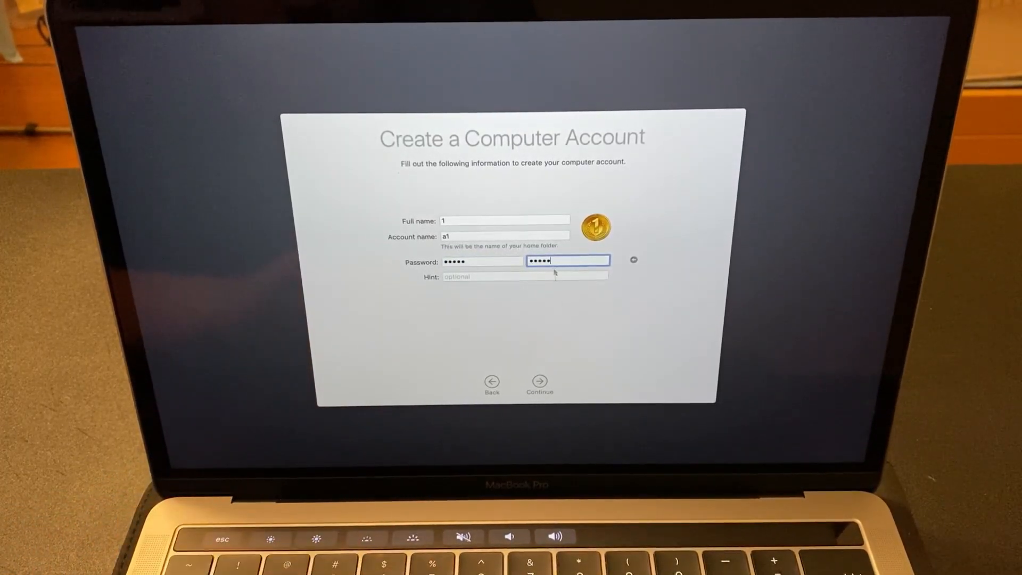
left_click(539, 381)
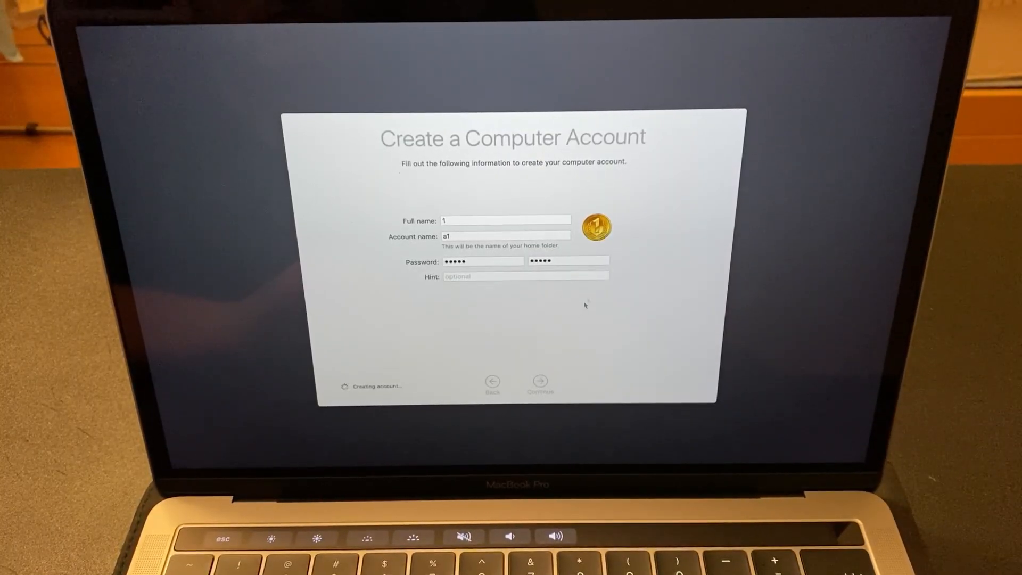
mouse_move(548, 326)
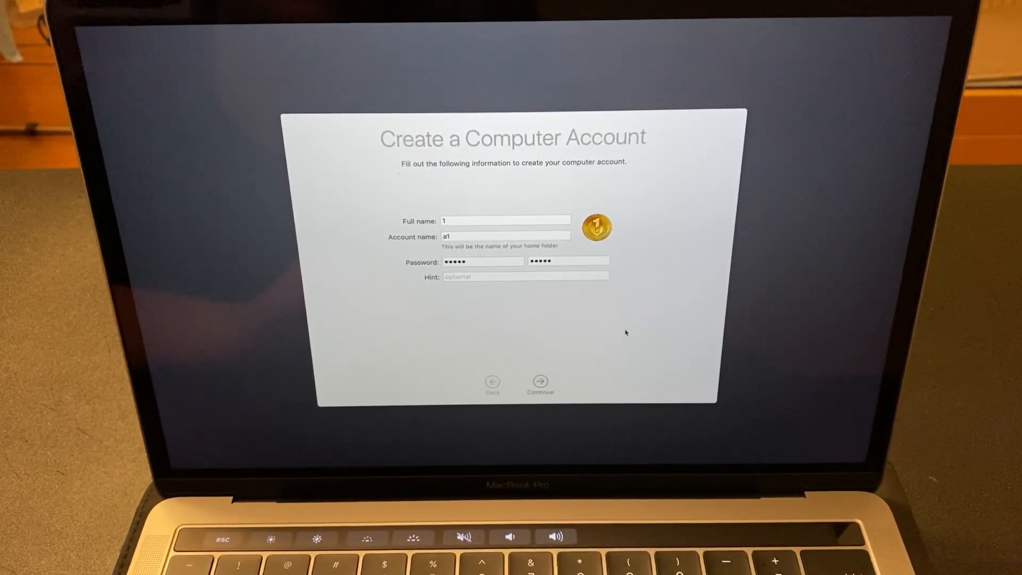
left_click(540, 380)
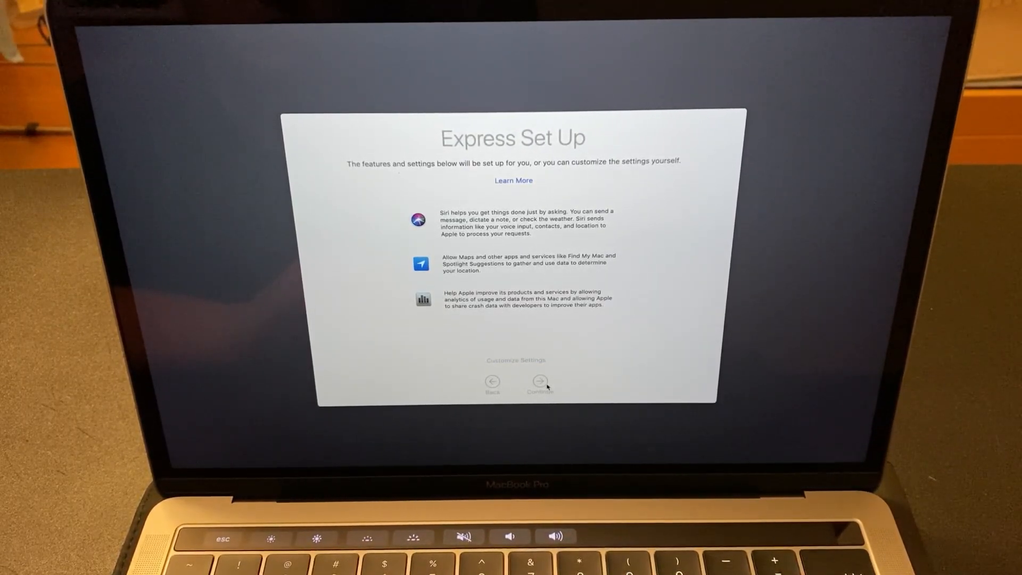
Accept Express Set Up and skip Hey Siri and Touch ID
left_click(539, 380)
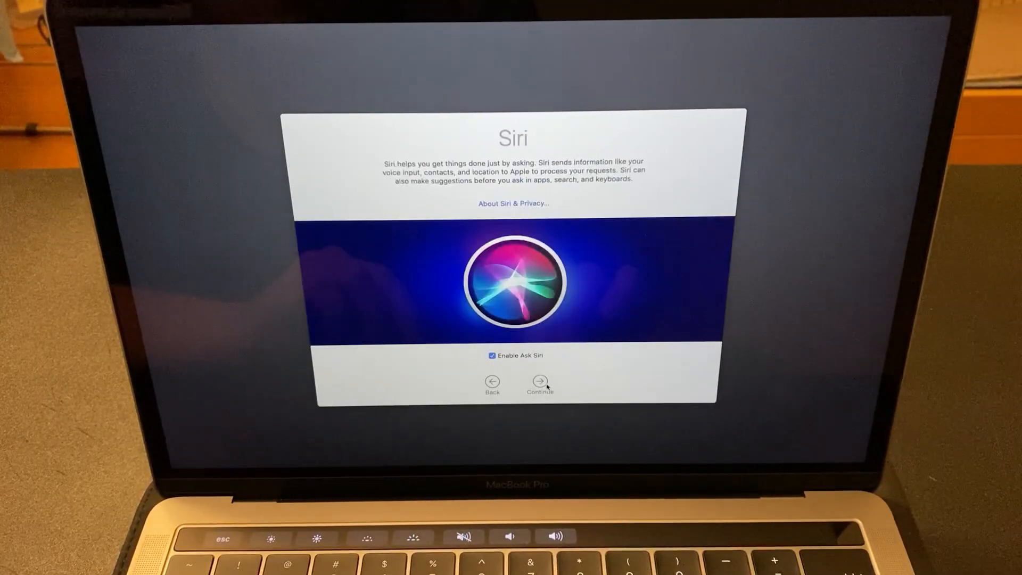
left_click(540, 381)
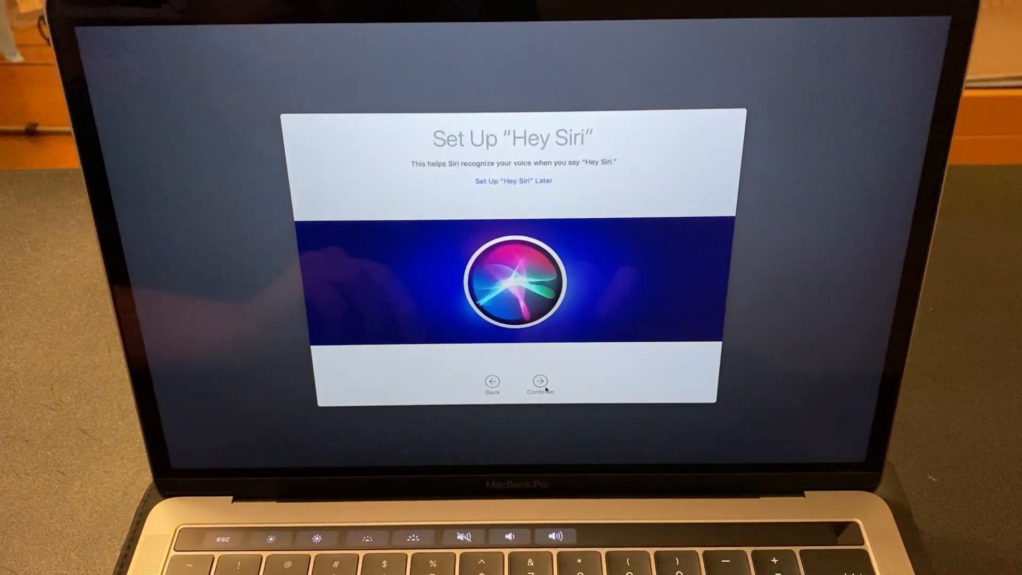
left_click(540, 380)
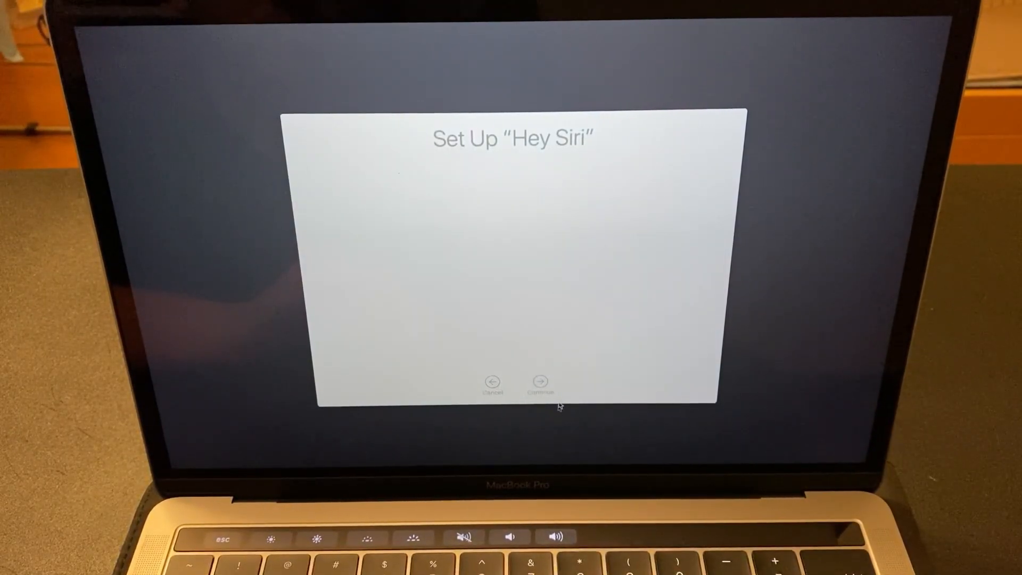
left_click(537, 380)
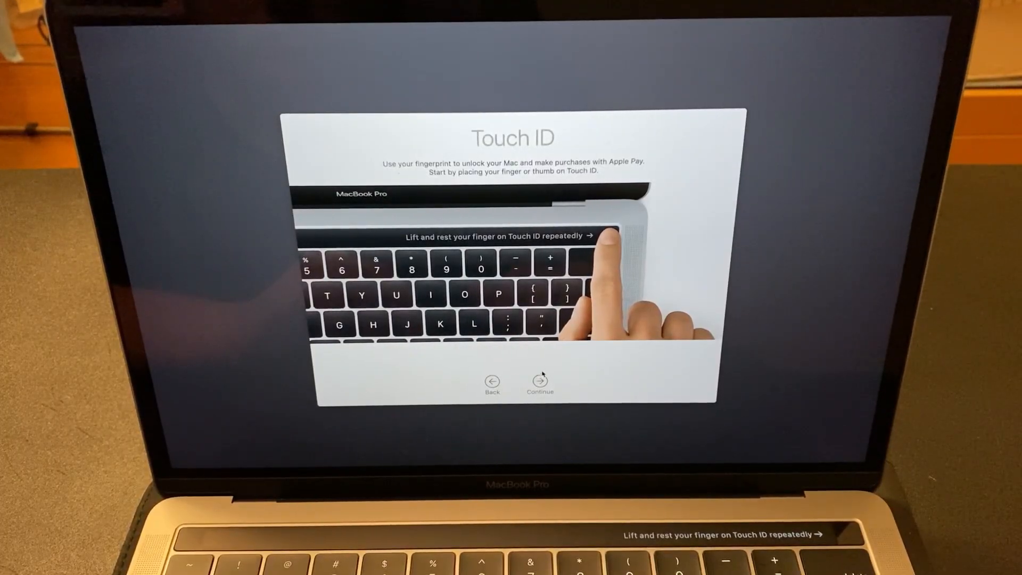
left_click(540, 382)
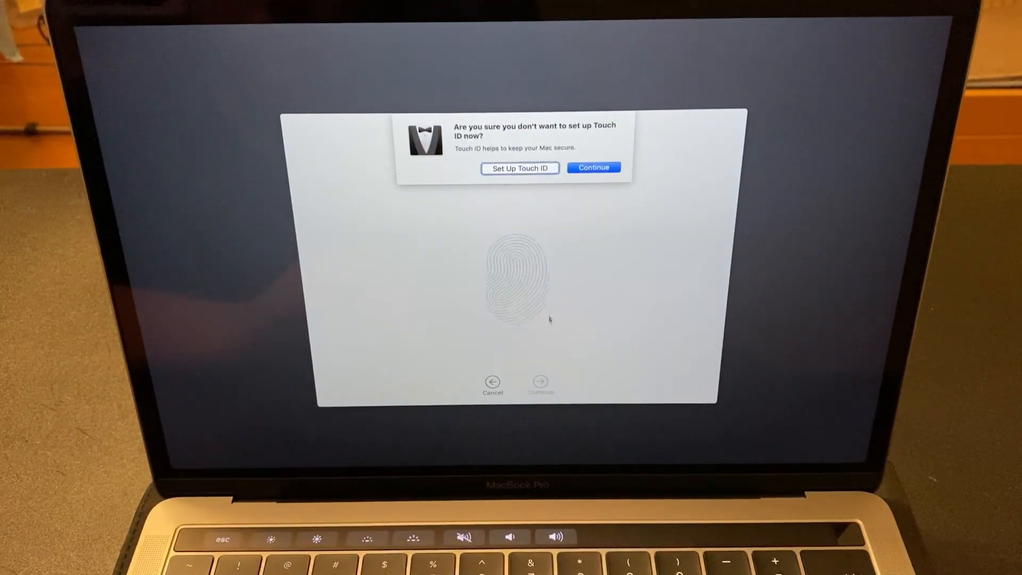
left_click(593, 168)
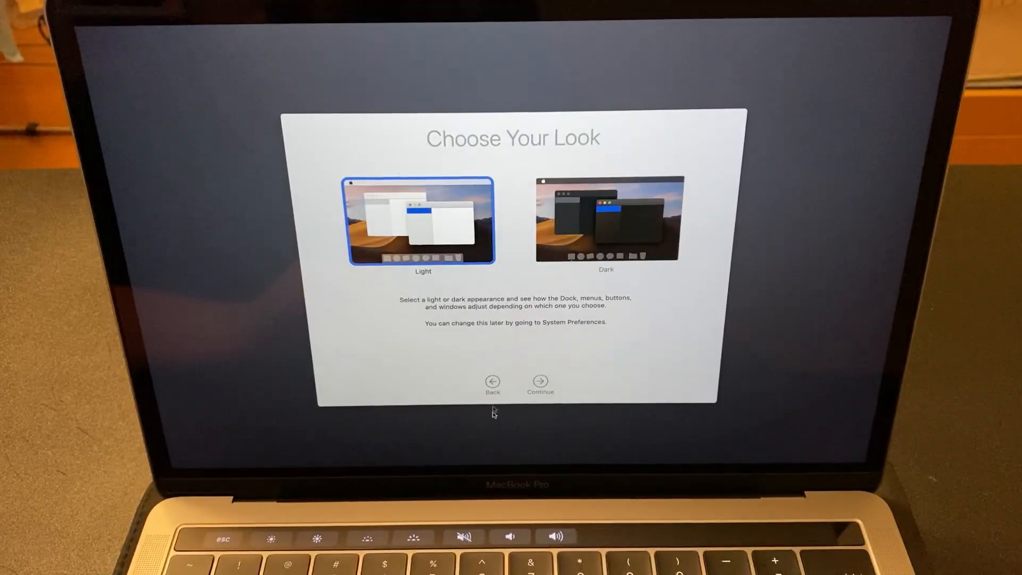
Choose Dark appearance and pass True Tone to finish setup at the desktop
left_click(606, 220)
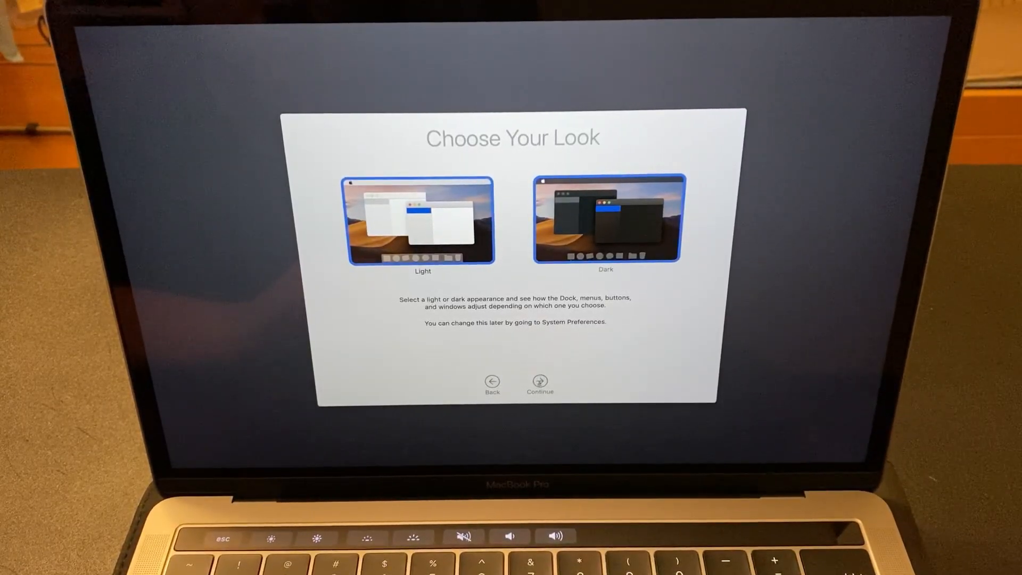
left_click(540, 381)
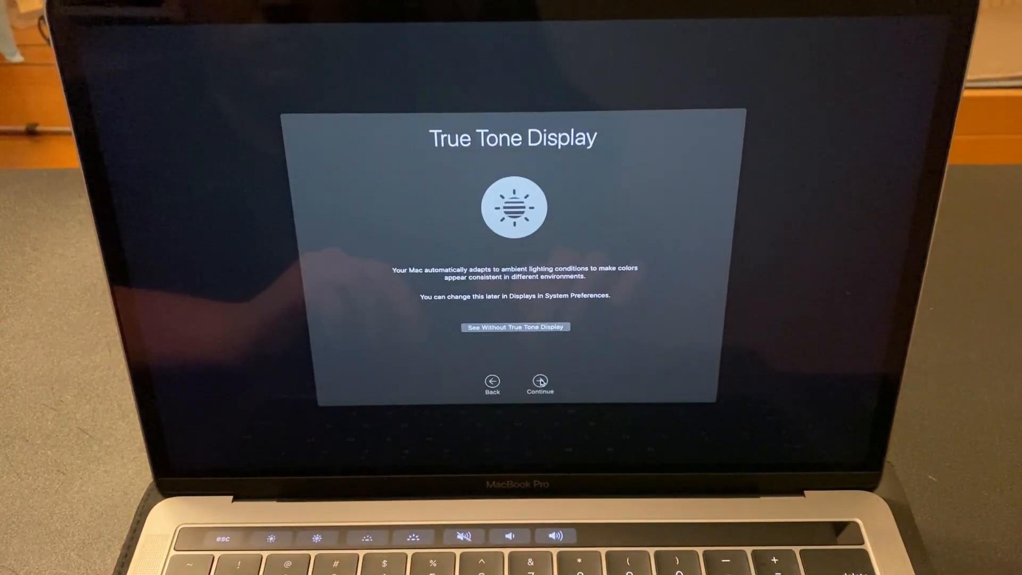
left_click(539, 381)
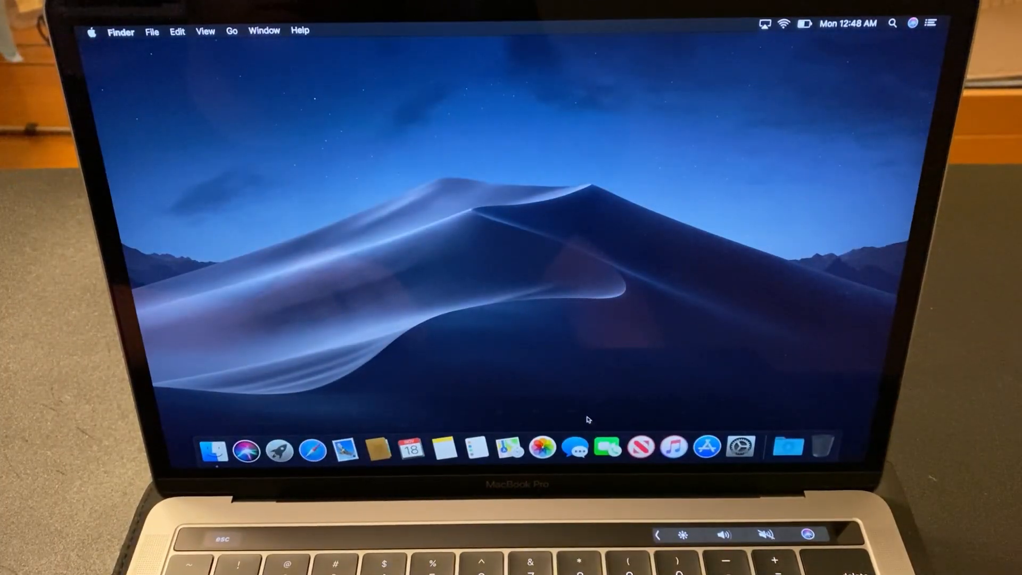
Restart the Mac from the Apple menu into macOS Recovery
left_click(91, 30)
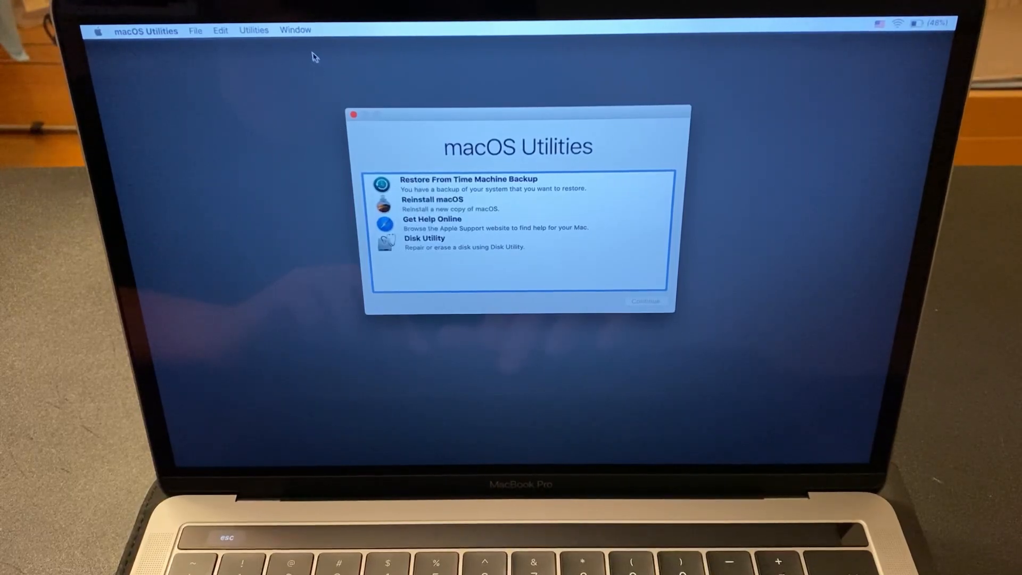
Launch Terminal from the Recovery Utilities menu at a root bash prompt
left_click(254, 30)
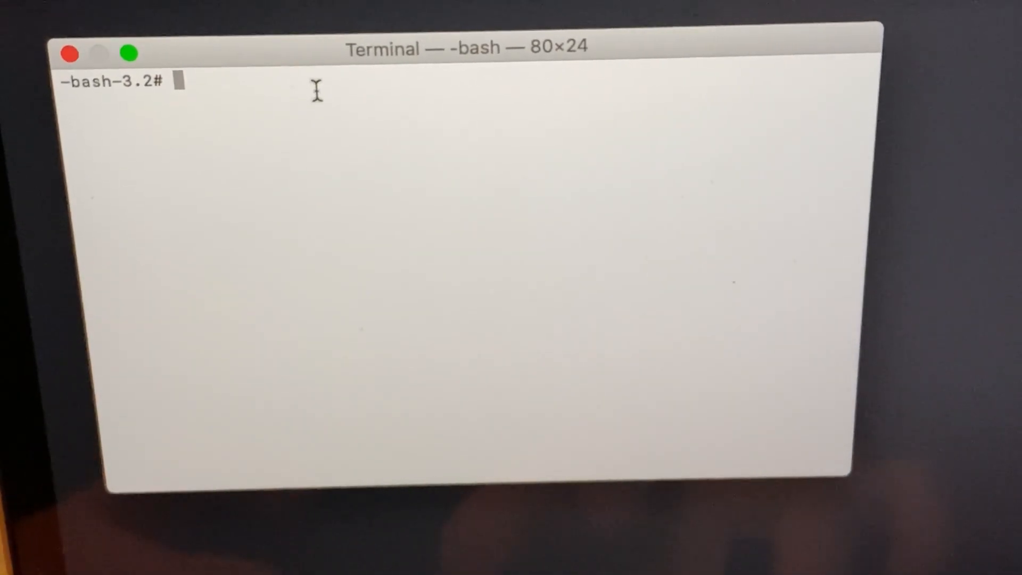
Run resetpassword in Terminal to bring up the Reset Password tool for account a1
type("reserpassword")
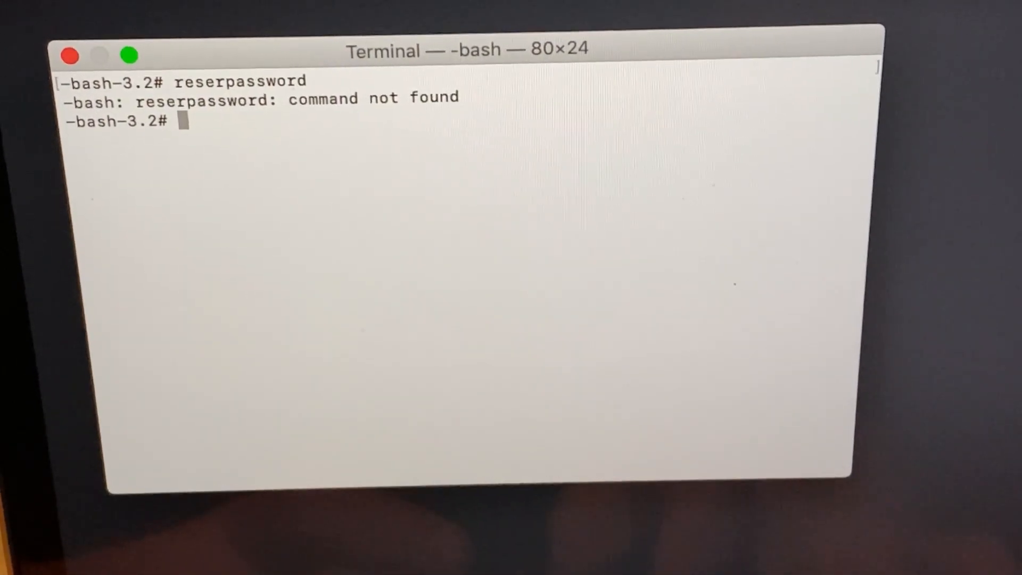
type("rese")
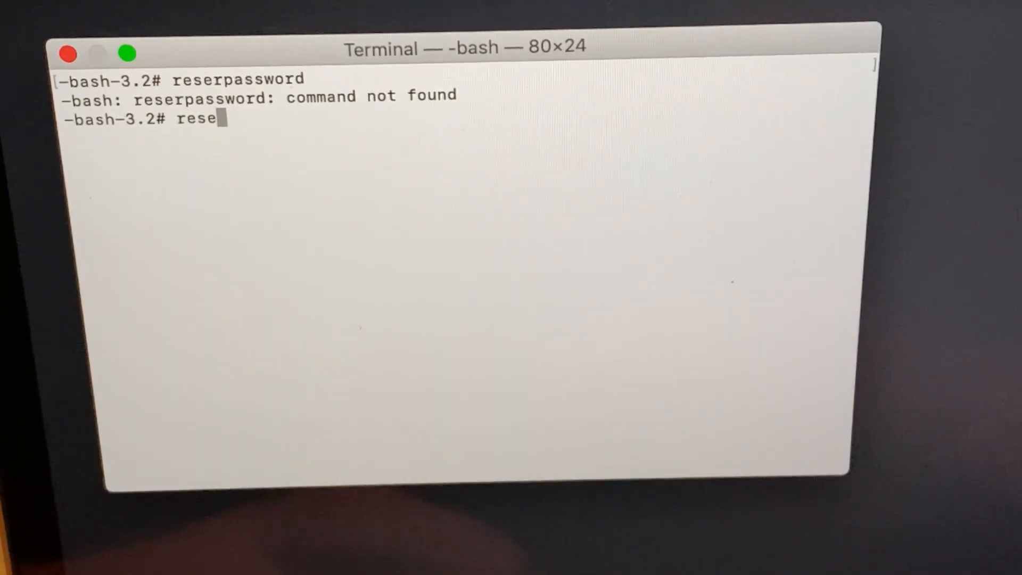
type("t password")
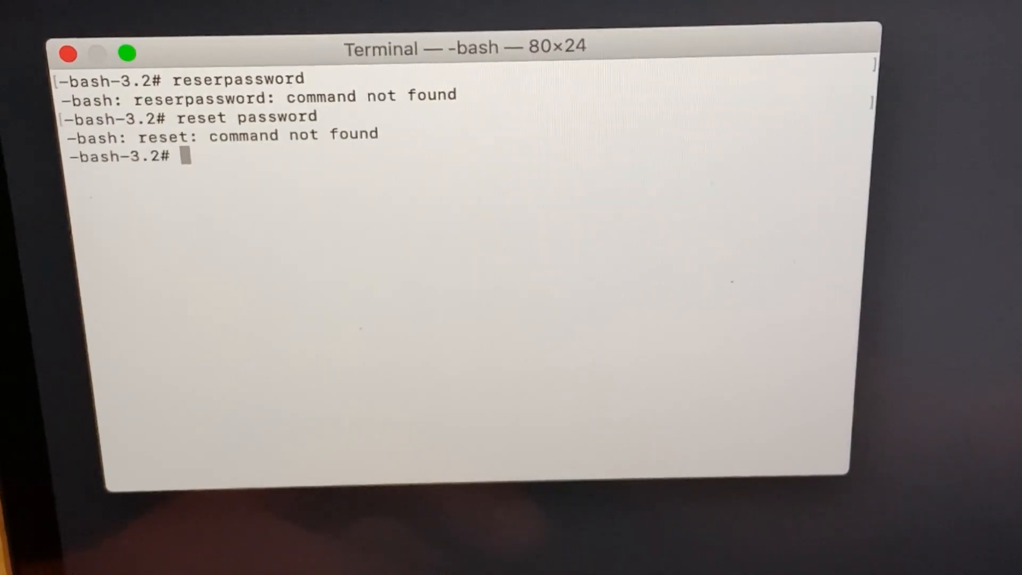
type("resetpassw")
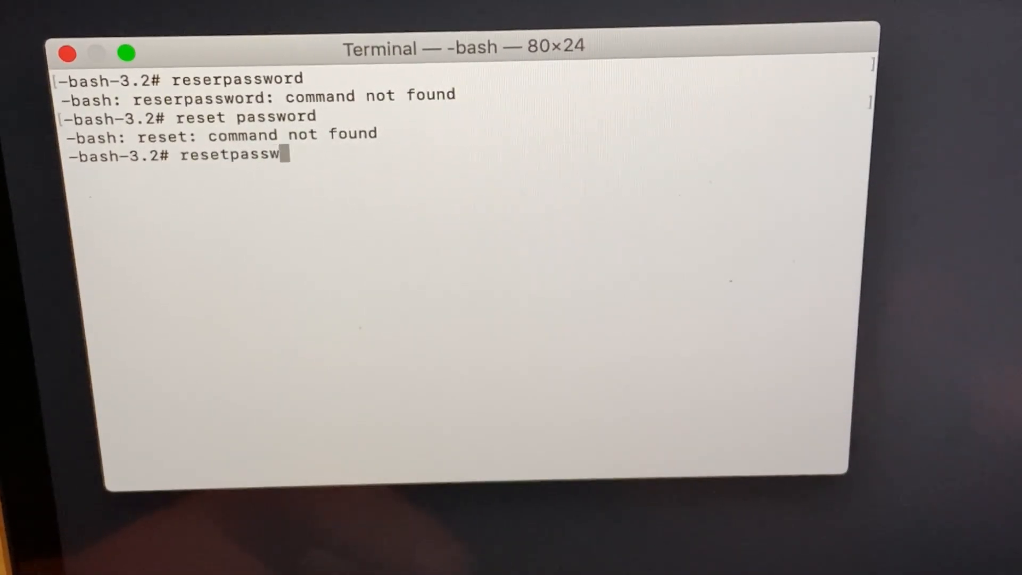
key("Return")
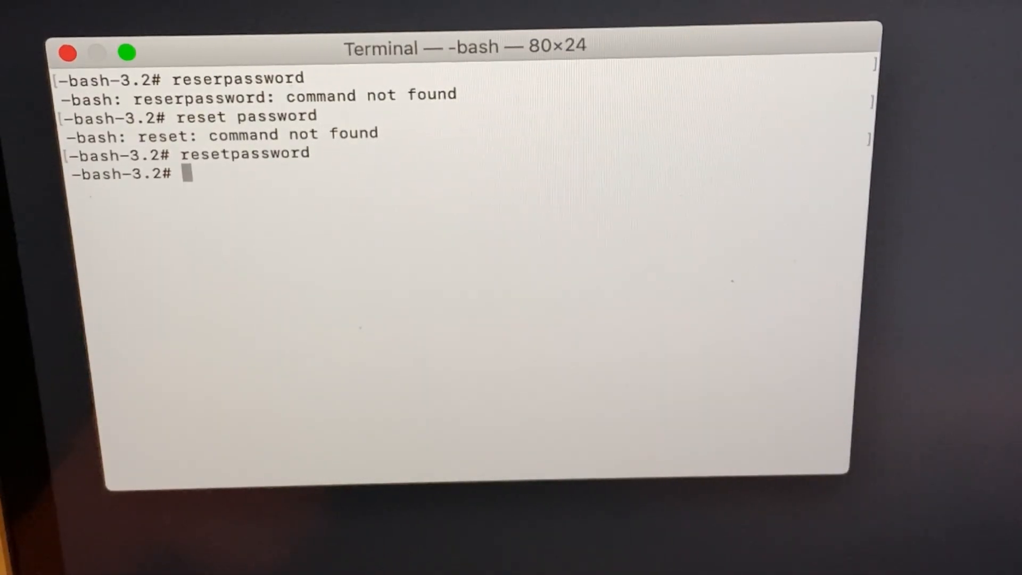
key("Return")
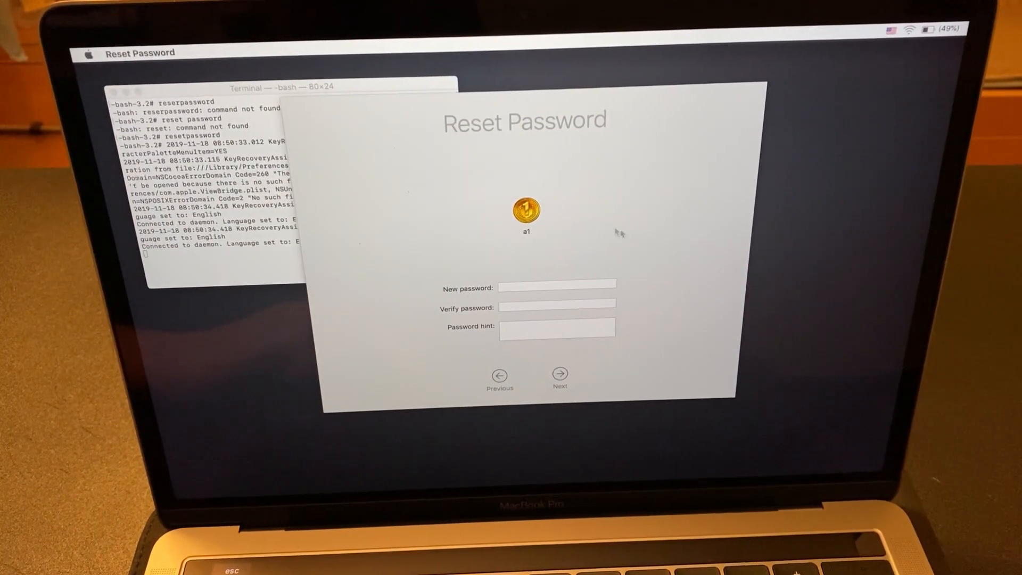
Set a new password for a1 after a too-short attempt, then restart to the login screen
left_click(557, 285)
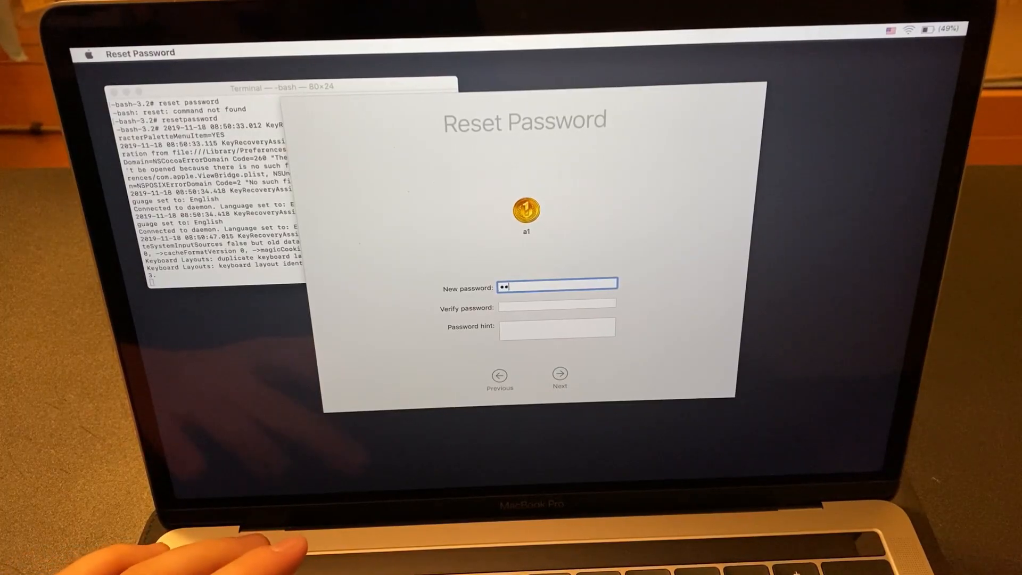
type("•")
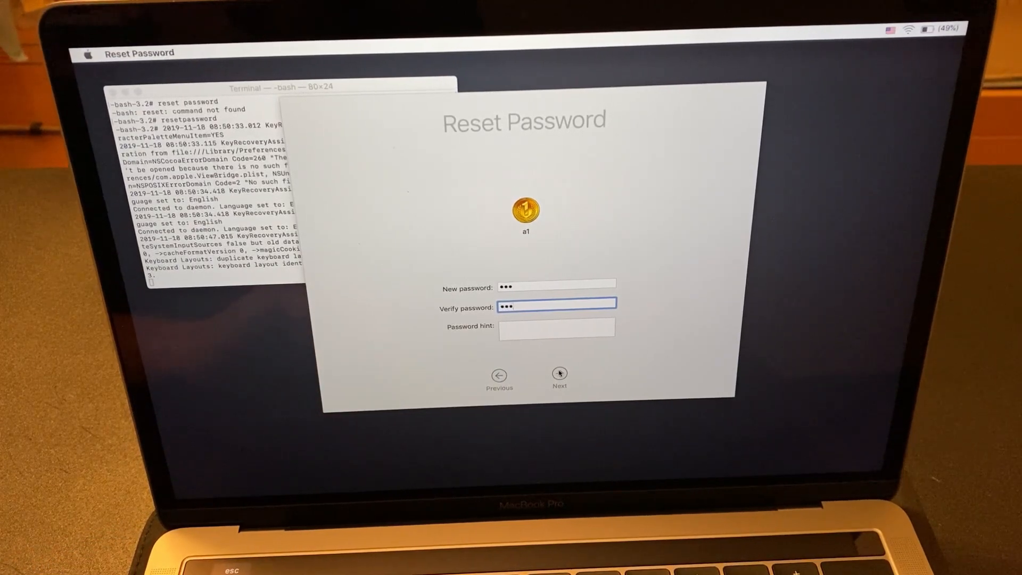
left_click(558, 376)
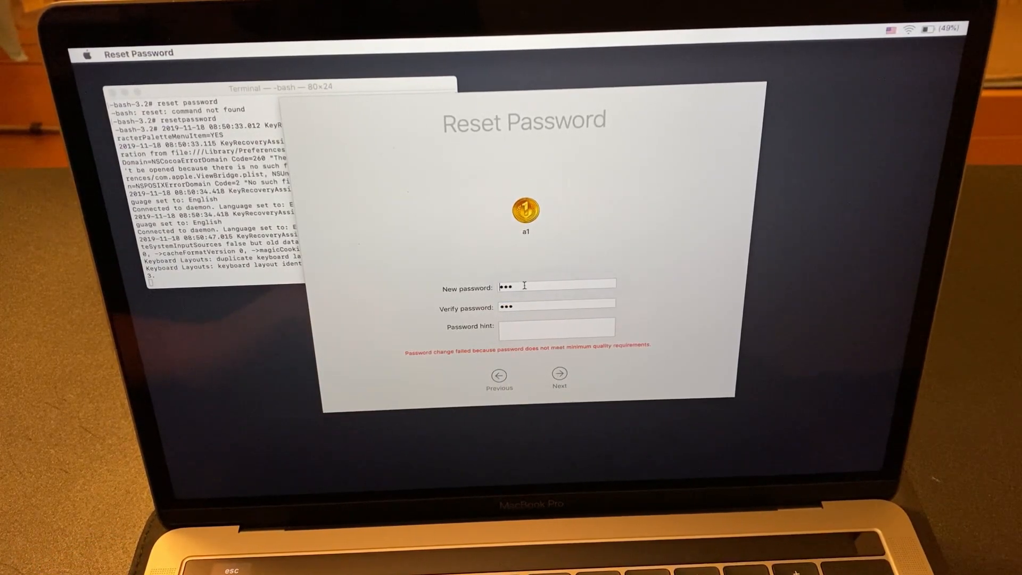
type("••")
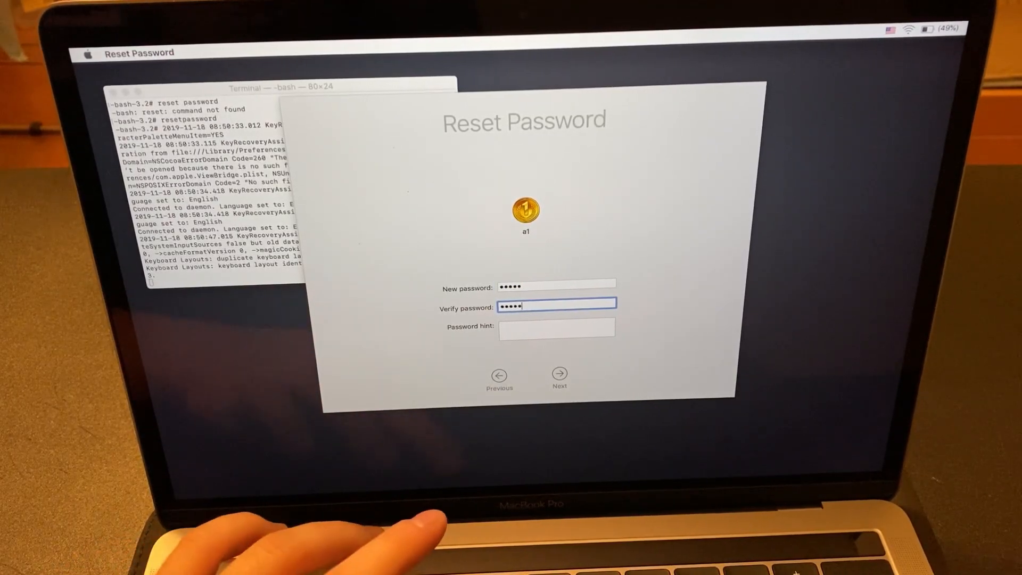
left_click(558, 375)
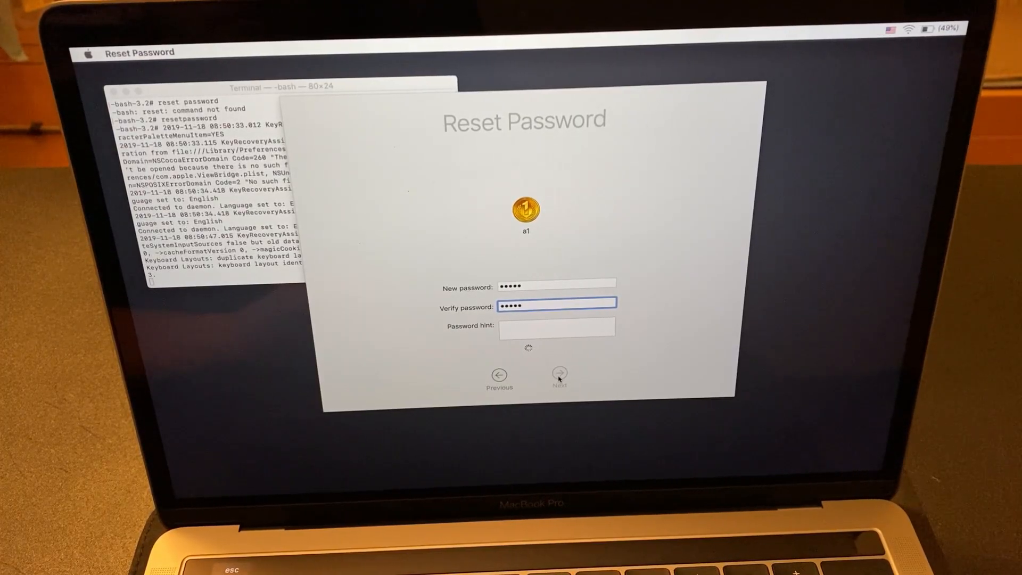
left_click(559, 373)
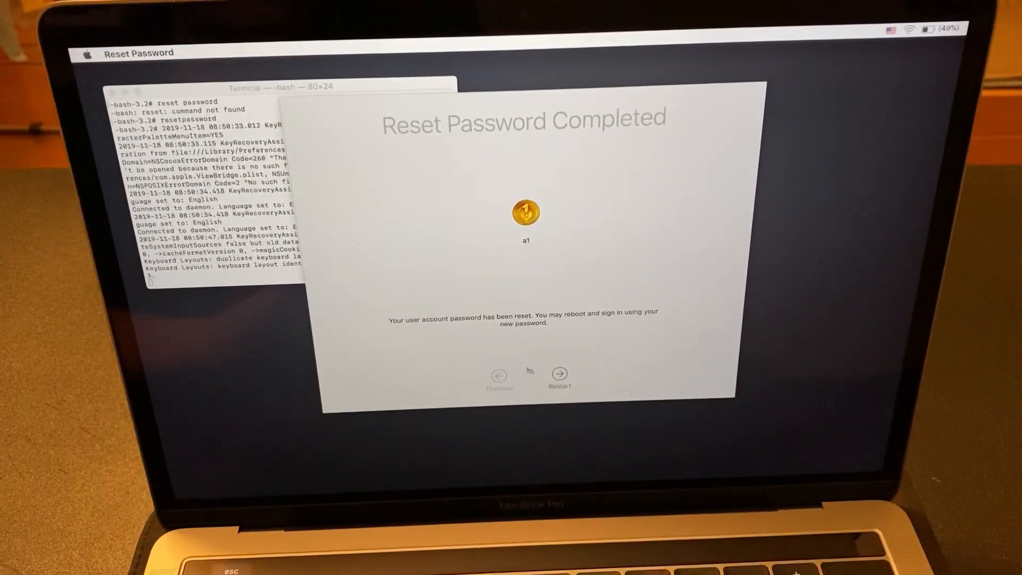
left_click(559, 375)
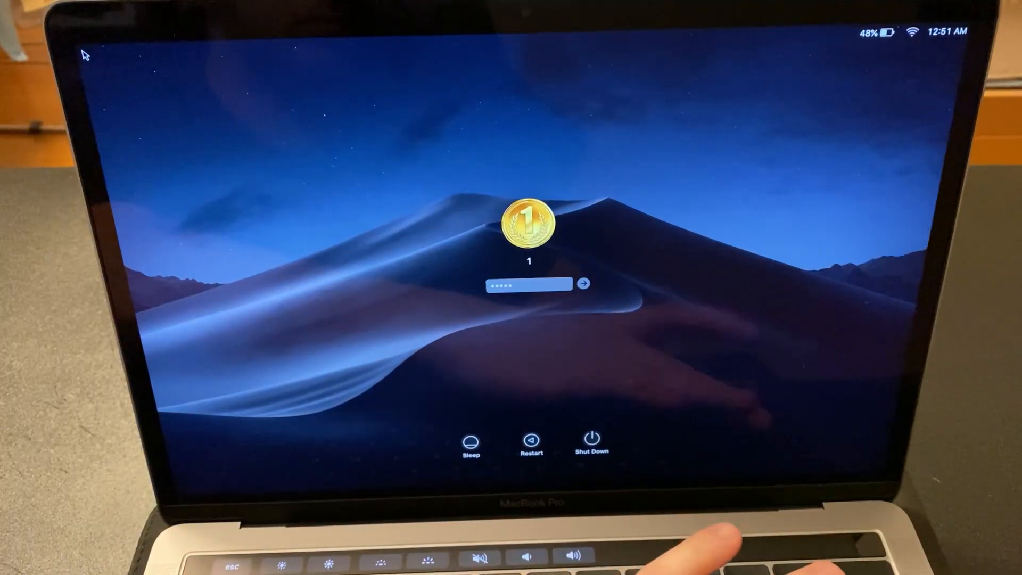
Sign in to account a1 with the new password
left_click(585, 283)
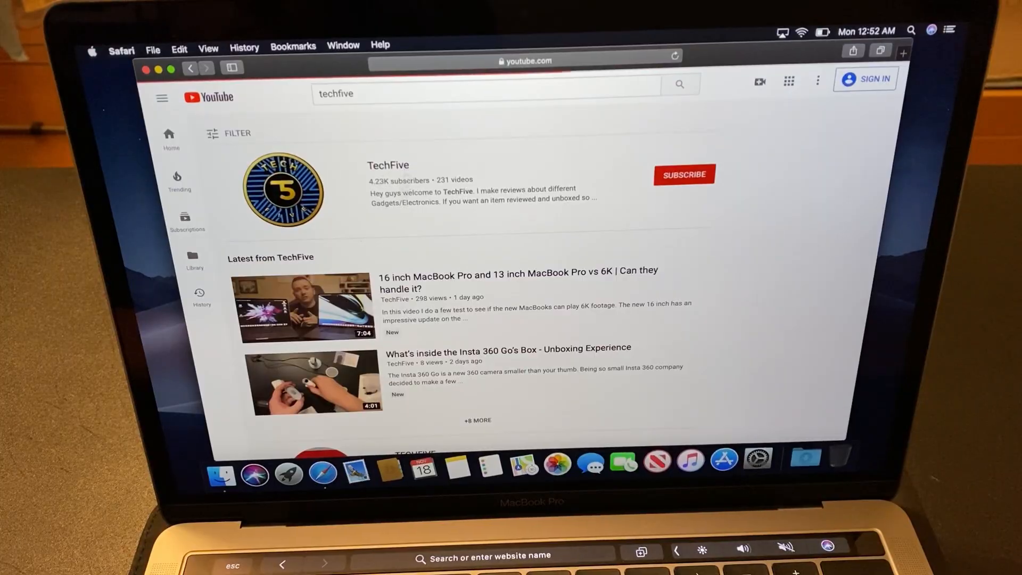
Go to the TechFive channel page and dismiss the Terms of Service notice
left_click(283, 189)
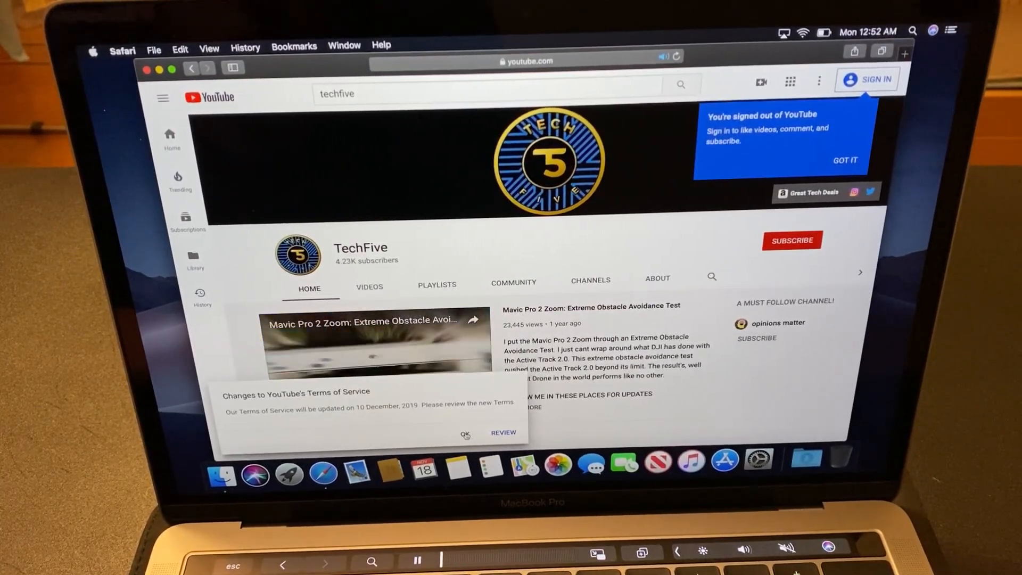
left_click(464, 432)
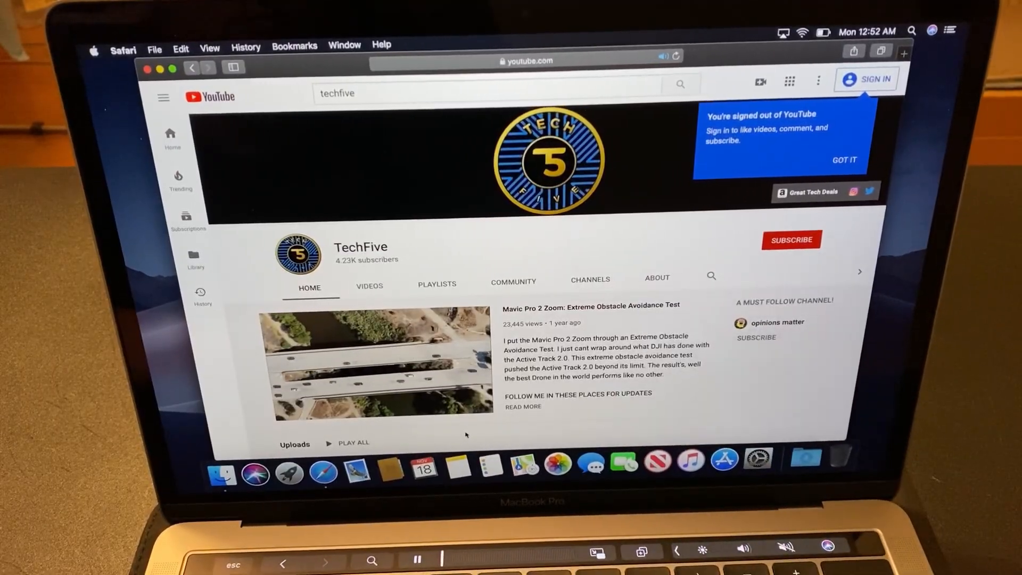